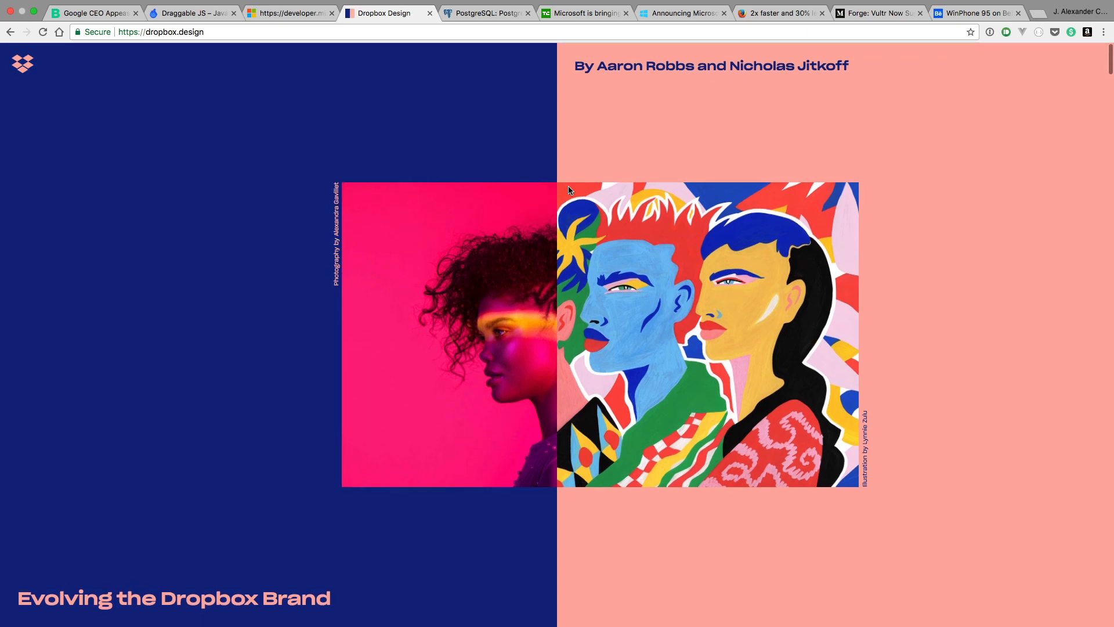
{"action": "scroll", "scroll_direction": "down", "scroll_amount": 3}
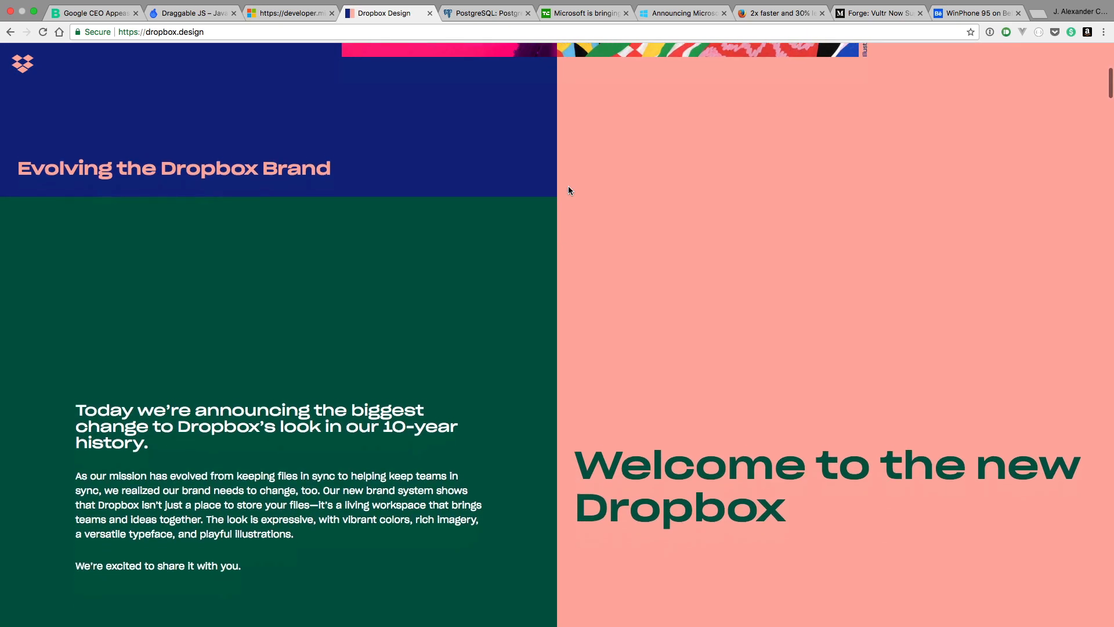
{"action": "scroll", "scroll_direction": "down", "scroll_amount": 3}
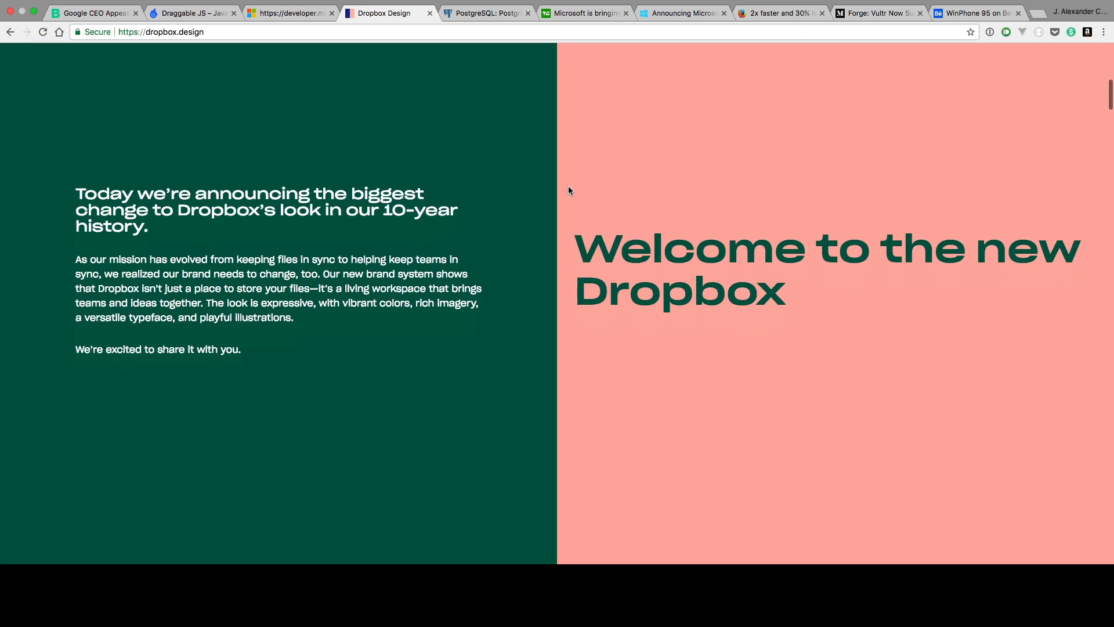
{"action": "scroll", "scroll_direction": "down", "scroll_amount": 3}
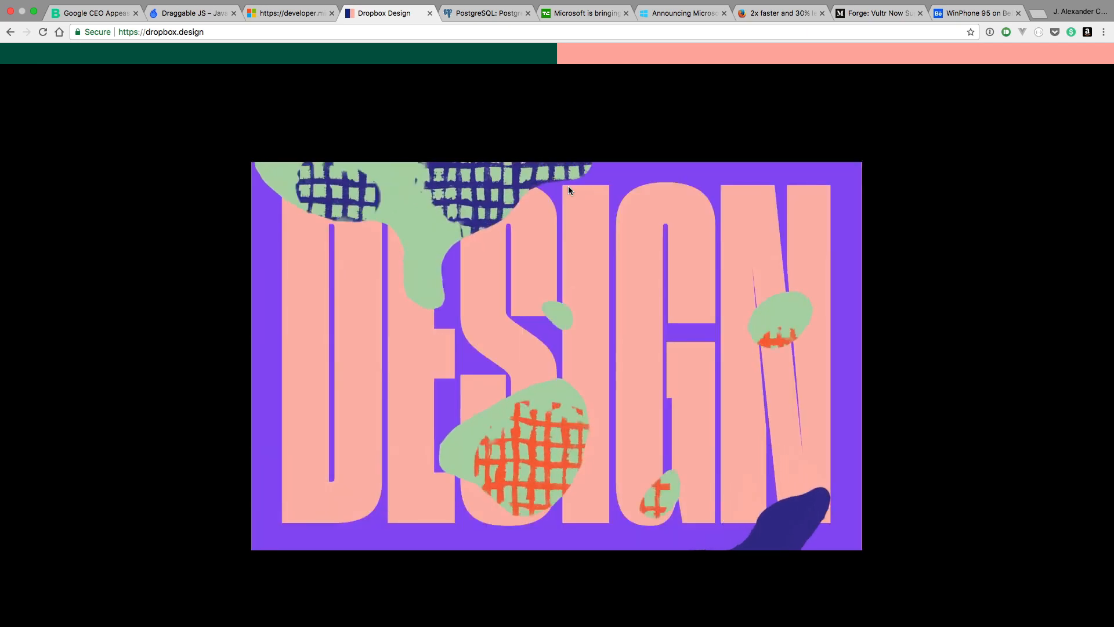
{"action": "scroll", "scroll_direction": "down", "scroll_amount": 3}
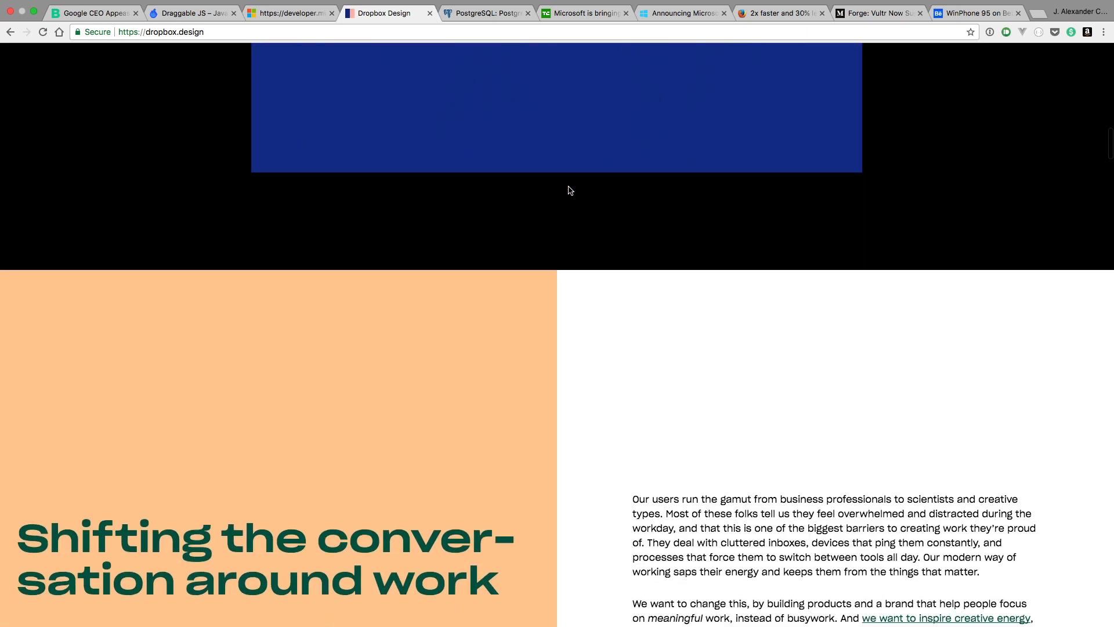
{"action": "scroll", "scroll_direction": "down", "scroll_amount": 3}
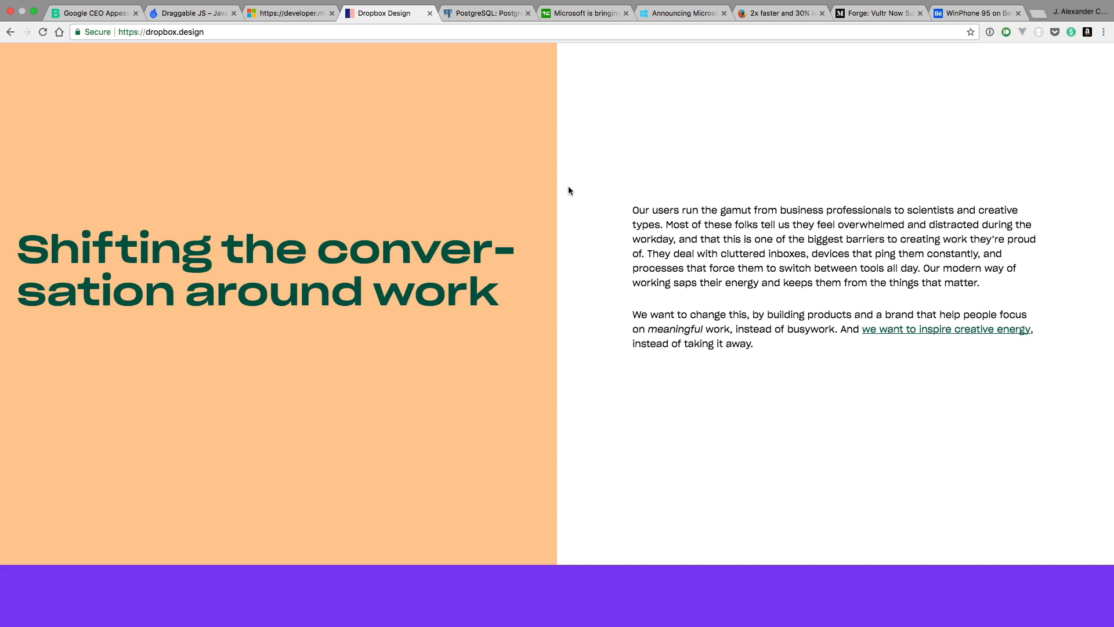
{"action": "scroll", "scroll_direction": "down", "scroll_amount": 3}
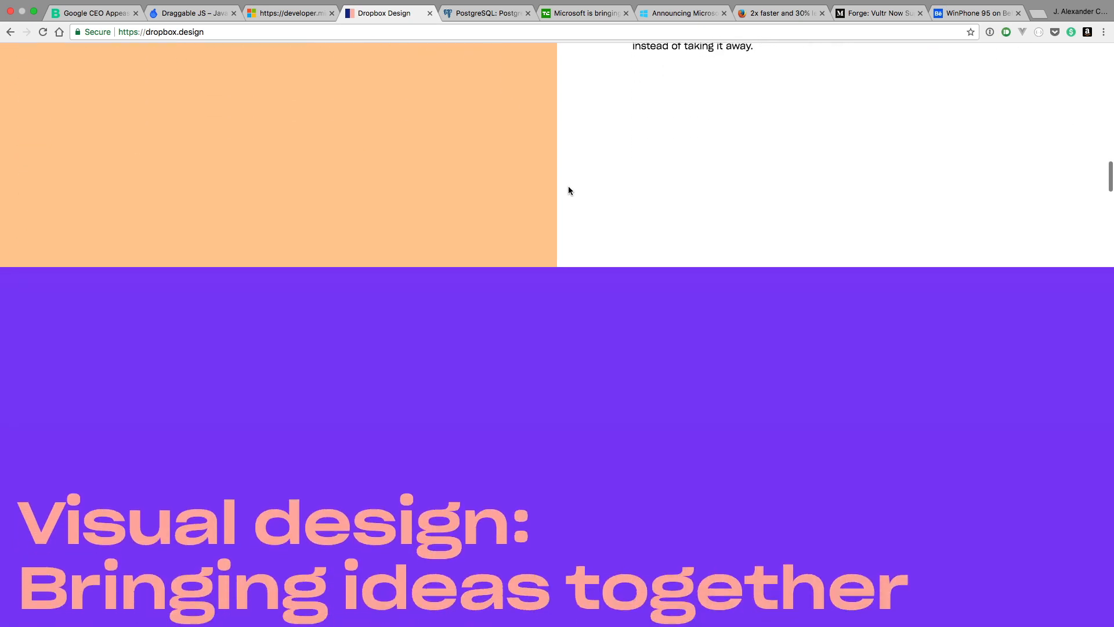
{"action": "scroll", "scroll_direction": "down", "scroll_amount": 3}
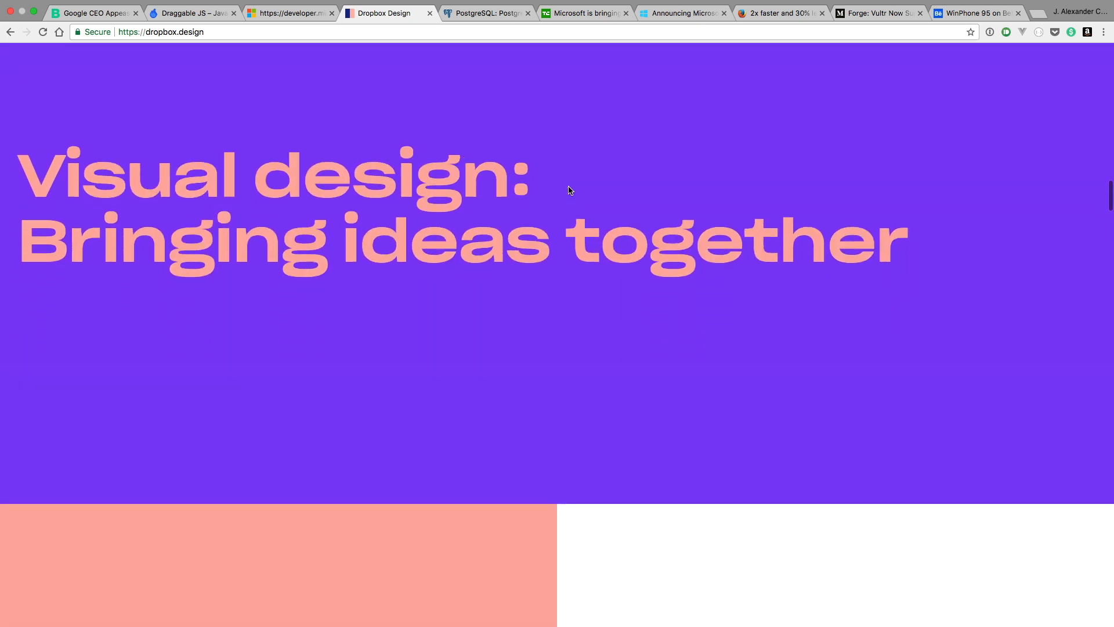
{"action": "scroll", "scroll_direction": "down", "scroll_amount": 3}
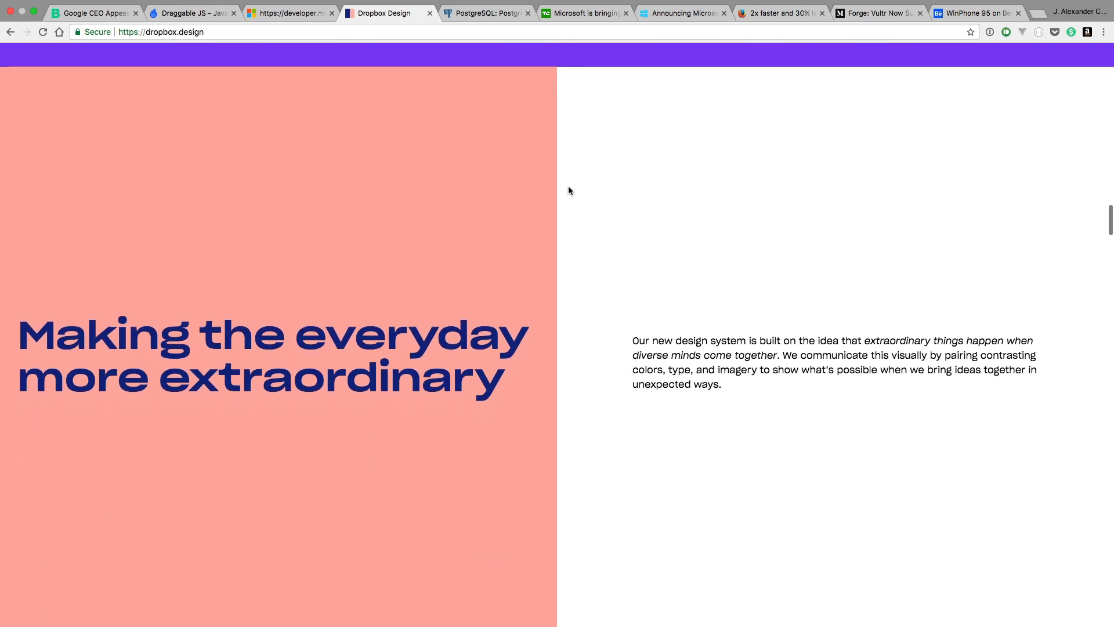
{"action": "scroll", "scroll_direction": "down", "scroll_amount": 3}
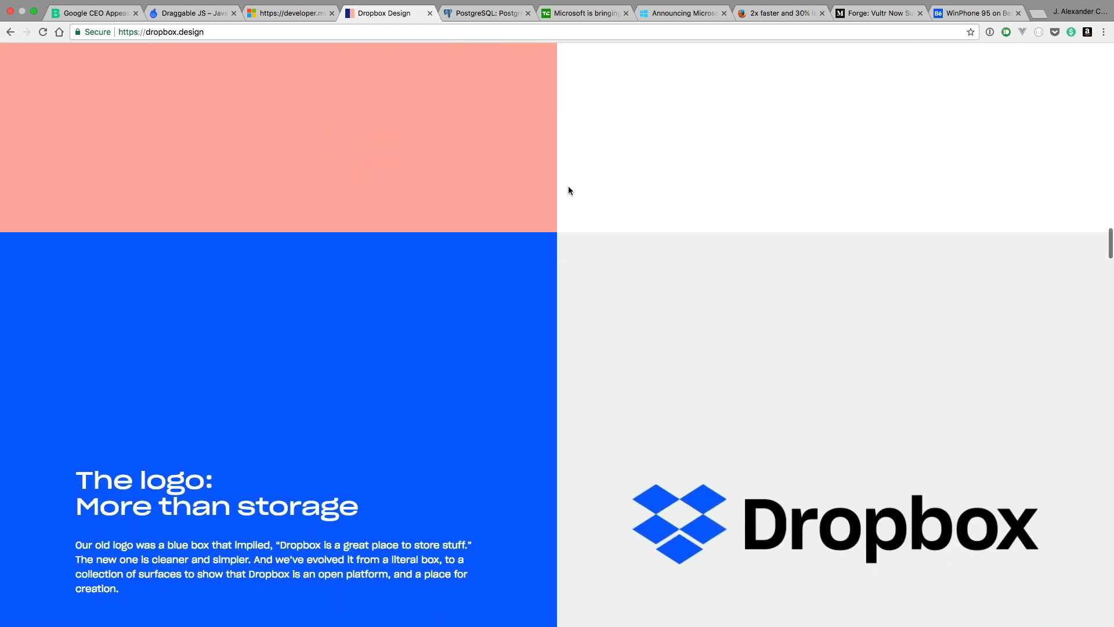
{"action": "scroll", "scroll_direction": "down", "scroll_amount": 3}
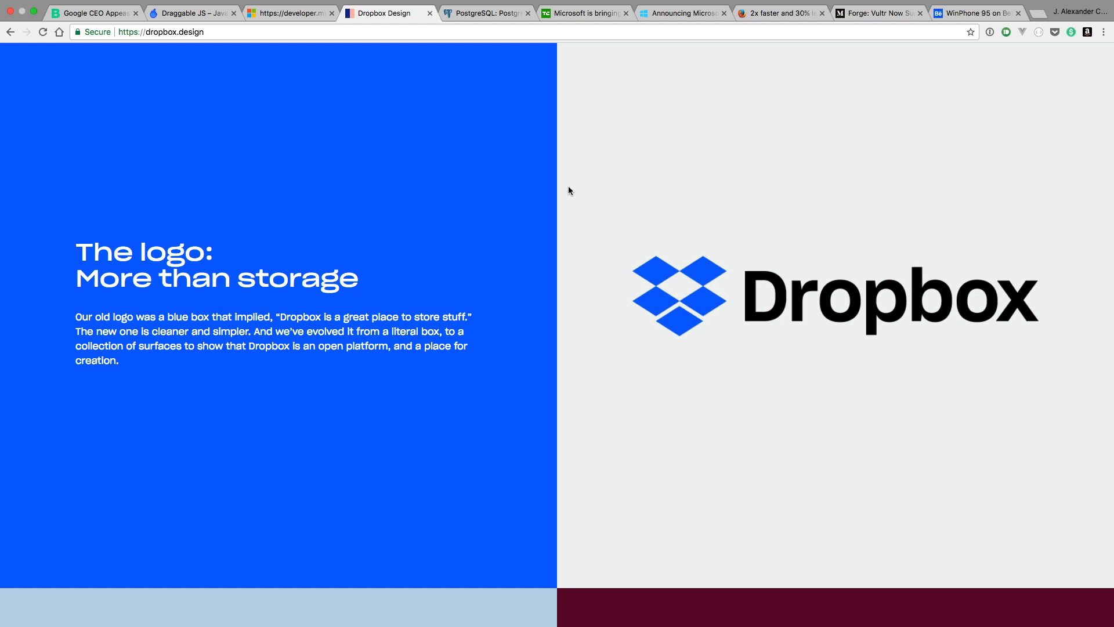
{"action": "scroll", "scroll_direction": "down", "scroll_amount": 3}
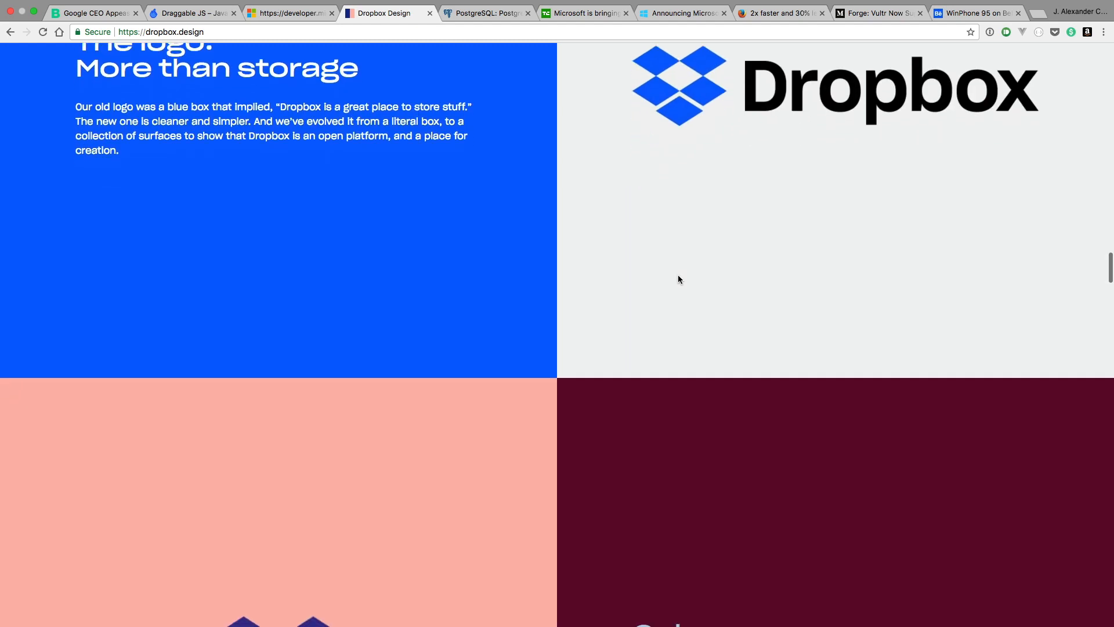
{"action": "scroll", "scroll_direction": "down", "scroll_amount": 3}
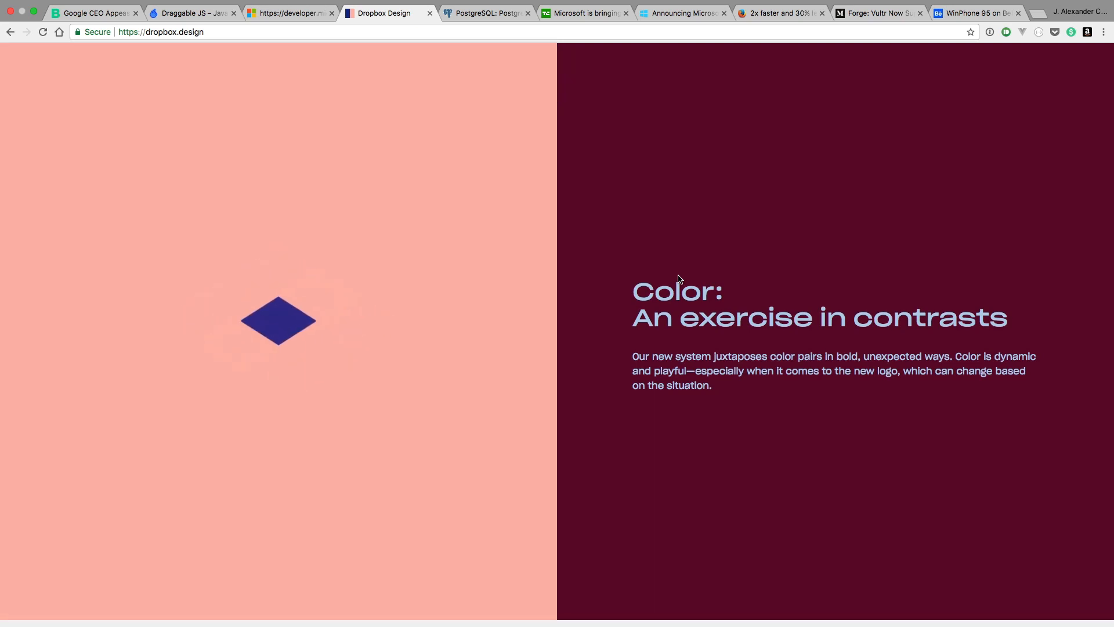
{"action": "scroll", "scroll_direction": "down", "scroll_amount": 3}
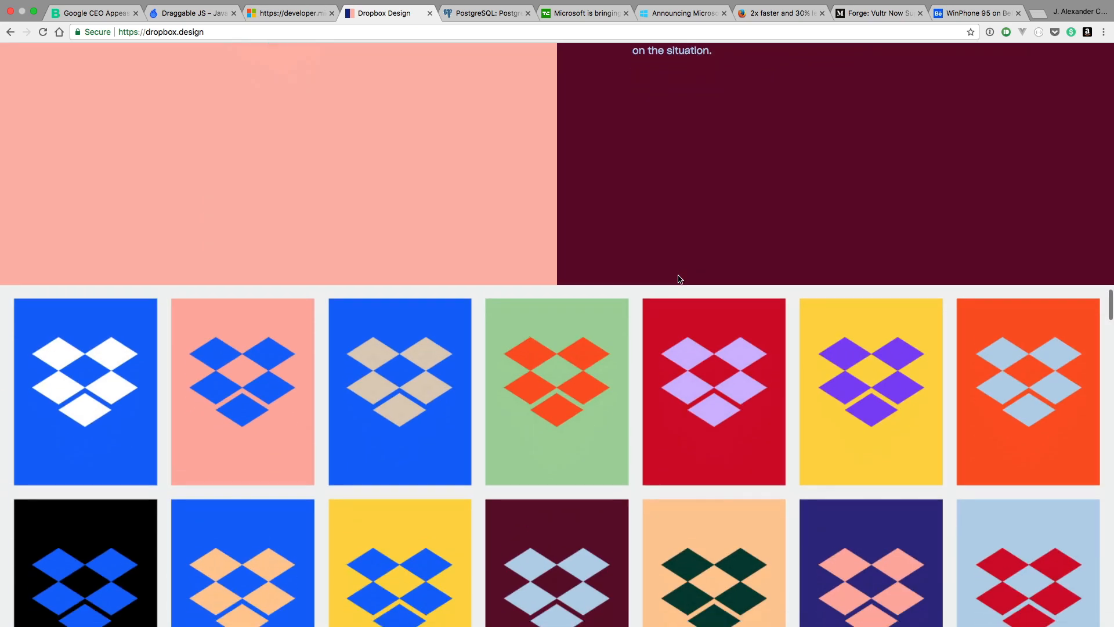
{"action": "scroll", "scroll_direction": "down", "scroll_amount": 3}
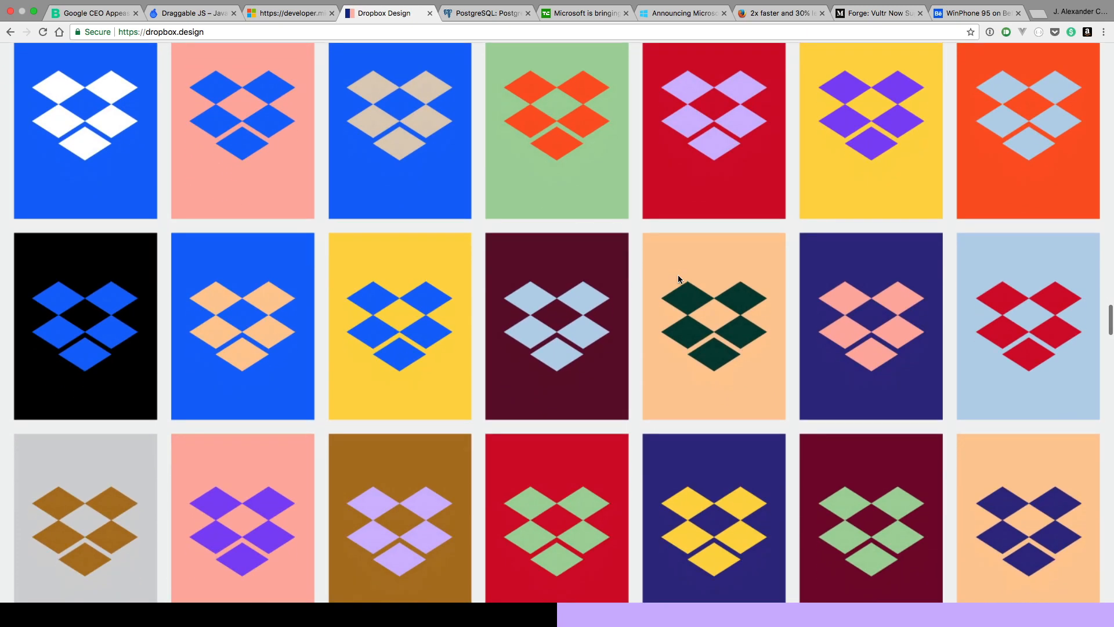